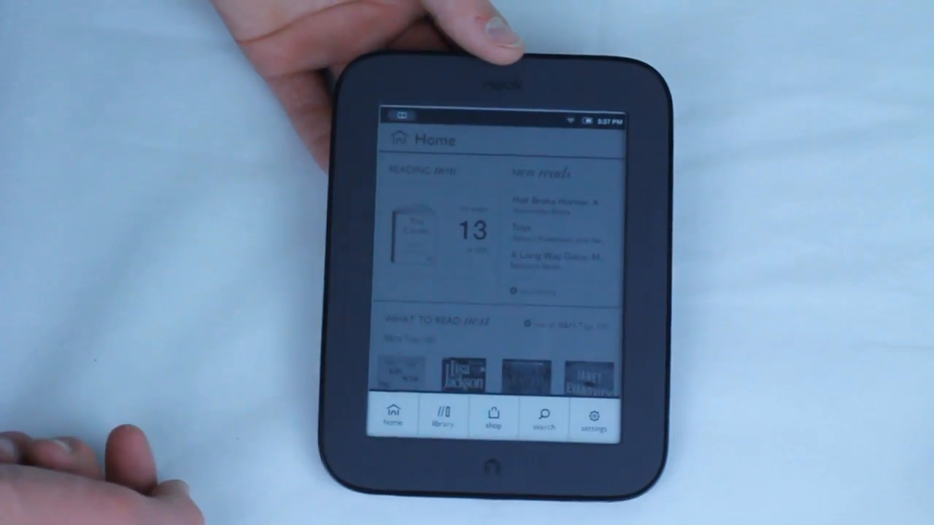
Open the library from the Home screen menu bar to see all 26 book covers
{"action": "left_click", "coordinate": [594, 416]}
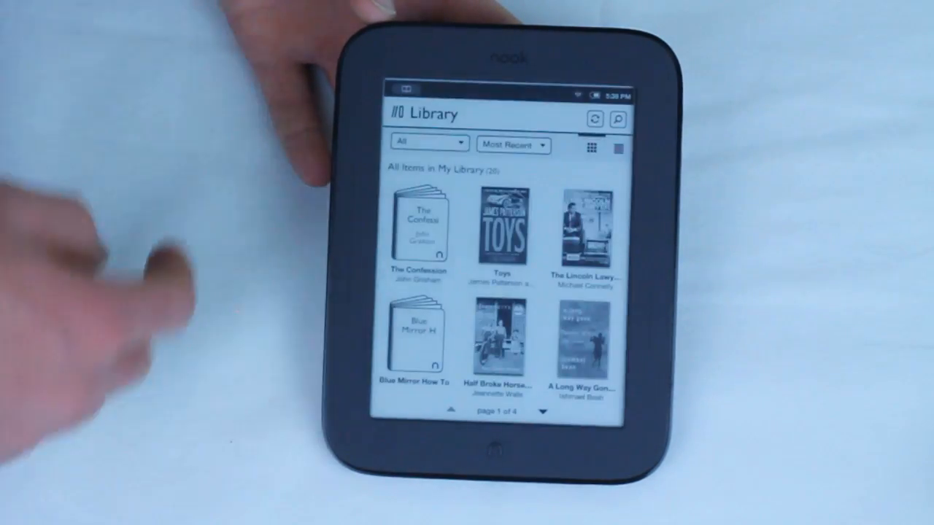
Advance the library to page 2 of 4 and open a book
{"action": "left_click", "coordinate": [543, 413]}
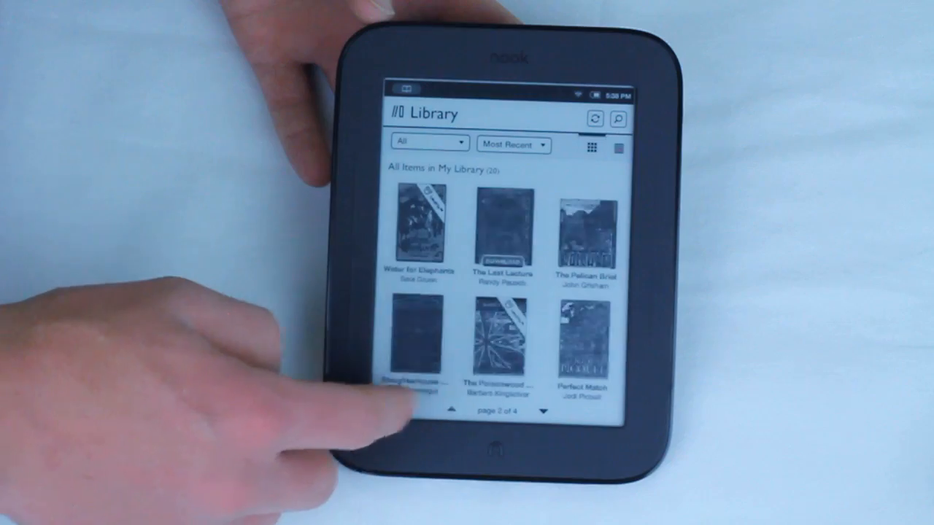
{"action": "left_click", "coordinate": [449, 414]}
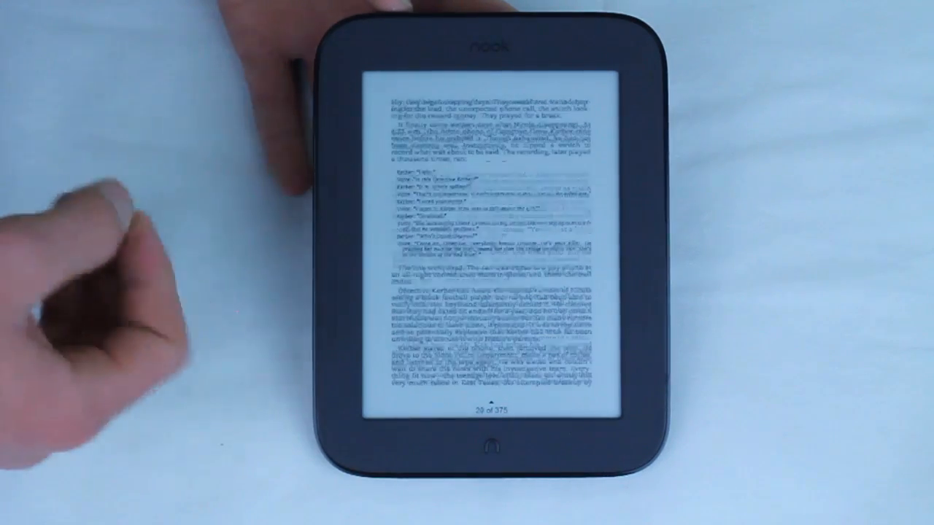
Turn to the next page of the book, reaching page 29 of 375
{"action": "left_click", "coordinate": [409, 255]}
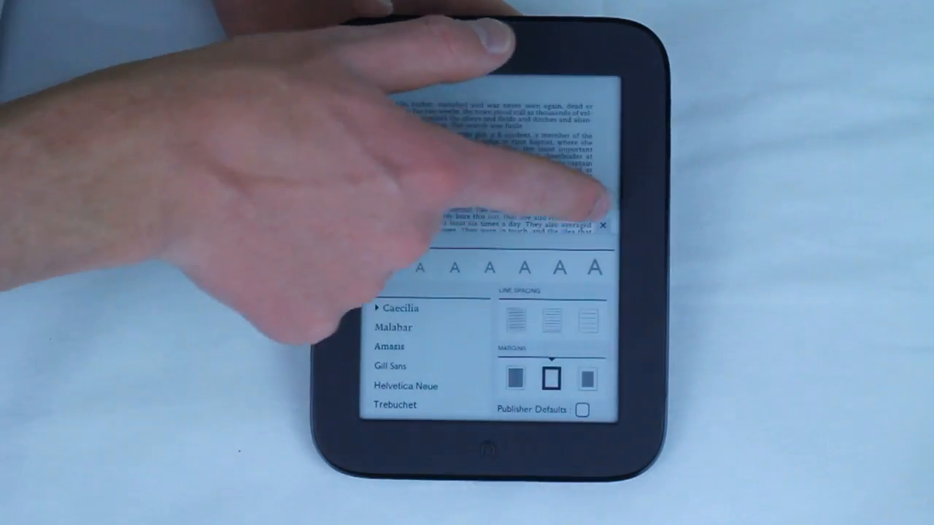
Dismiss text settings and jump via Contents to 'Part Three - The Exoneration', page 269
{"action": "left_click", "coordinate": [604, 225]}
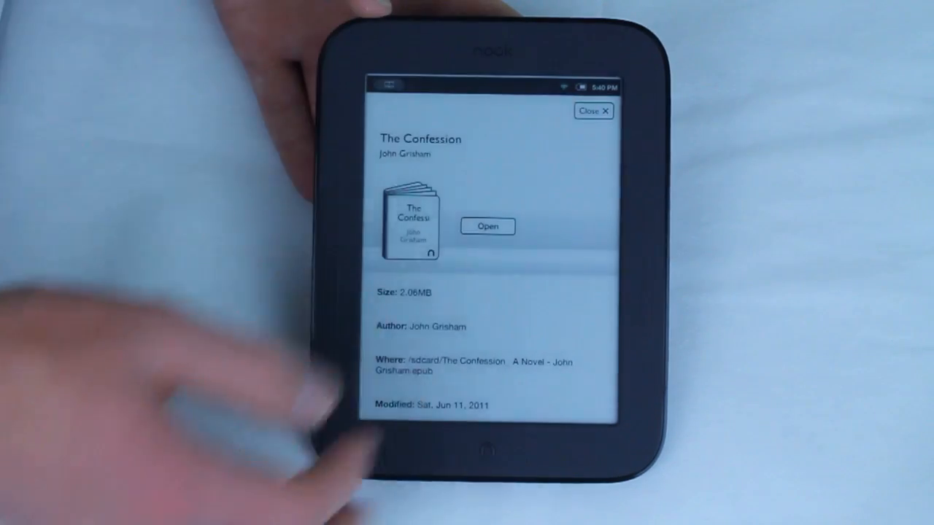
{"action": "left_click", "coordinate": [486, 226]}
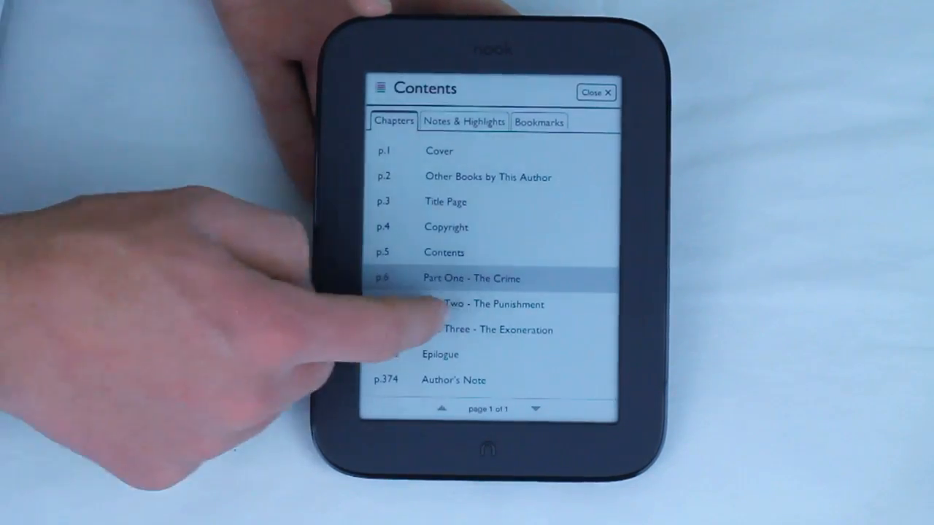
{"action": "left_click", "coordinate": [497, 330]}
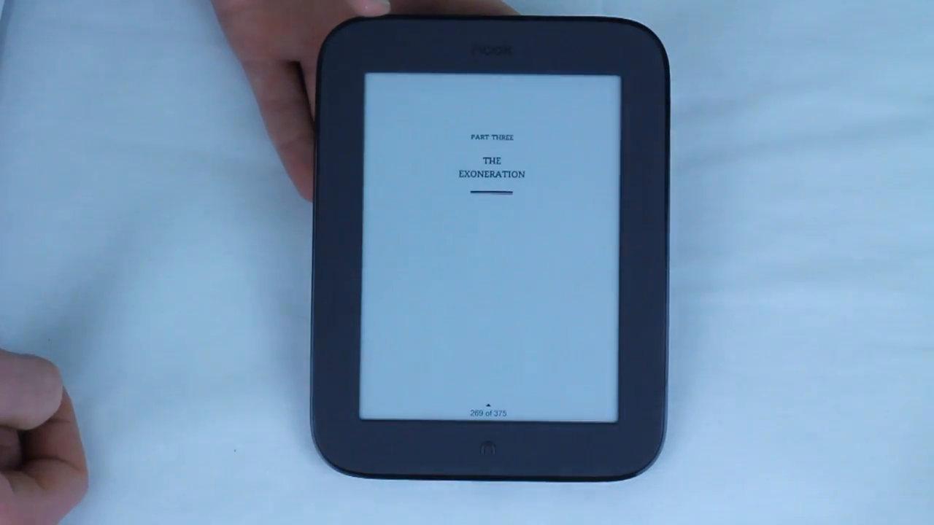